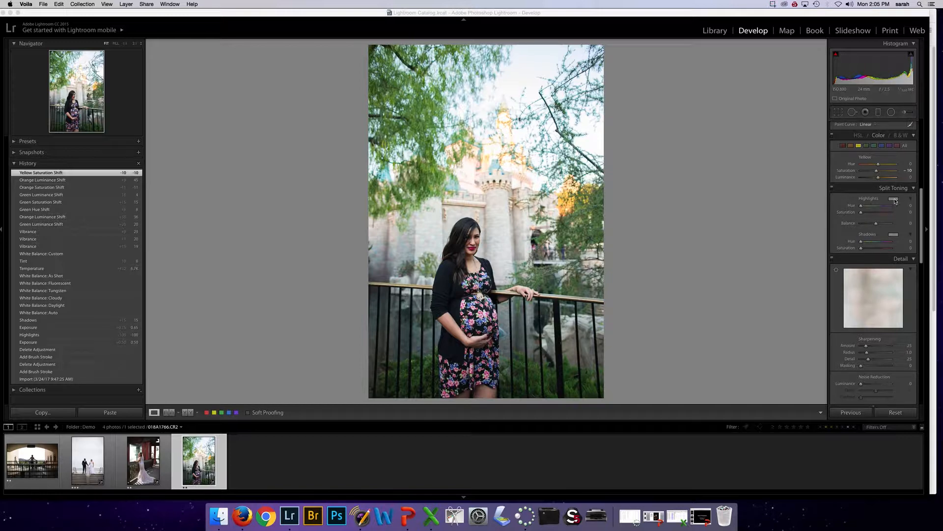
# - Preview blue, magenta and yellow-green highlight tints in the Split Toning colour picker
pyautogui.click(895, 198)
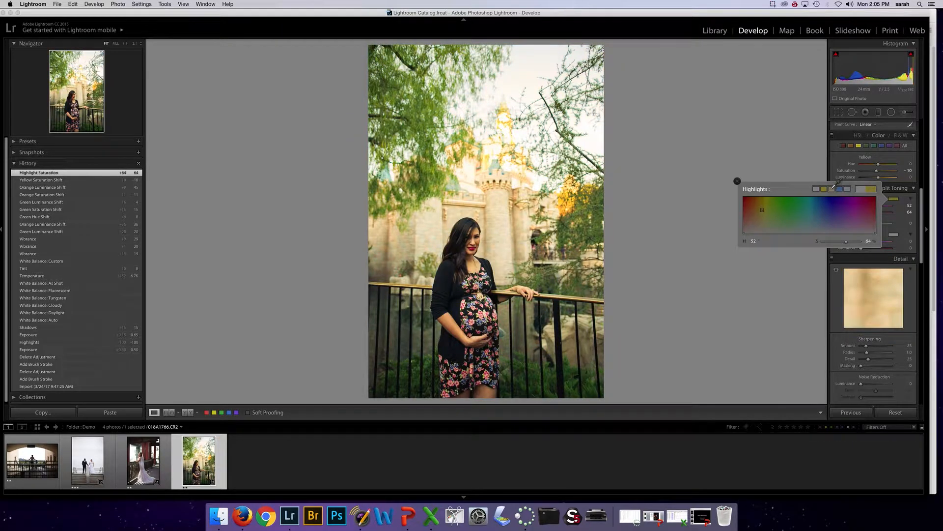
pyautogui.moveTo(762, 209); pyautogui.dragTo(823, 215)
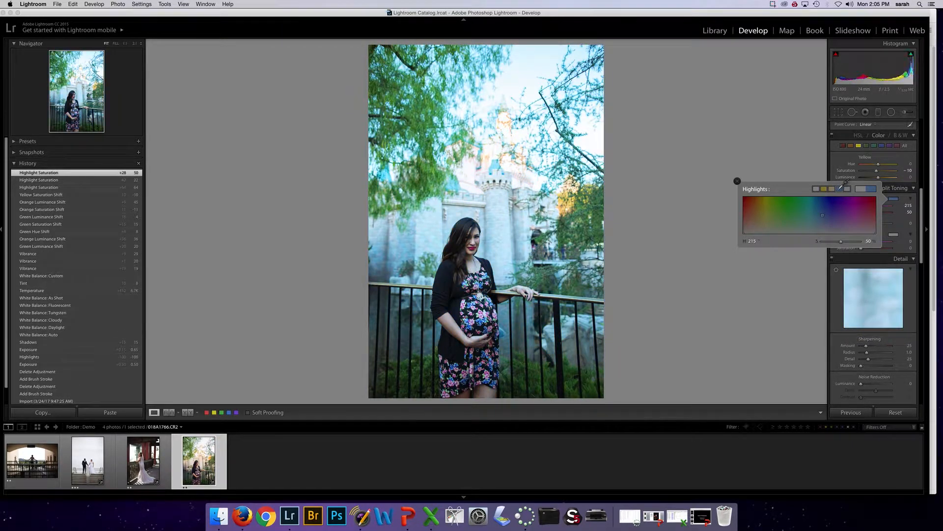
pyautogui.moveTo(841, 241); pyautogui.dragTo(827, 241)
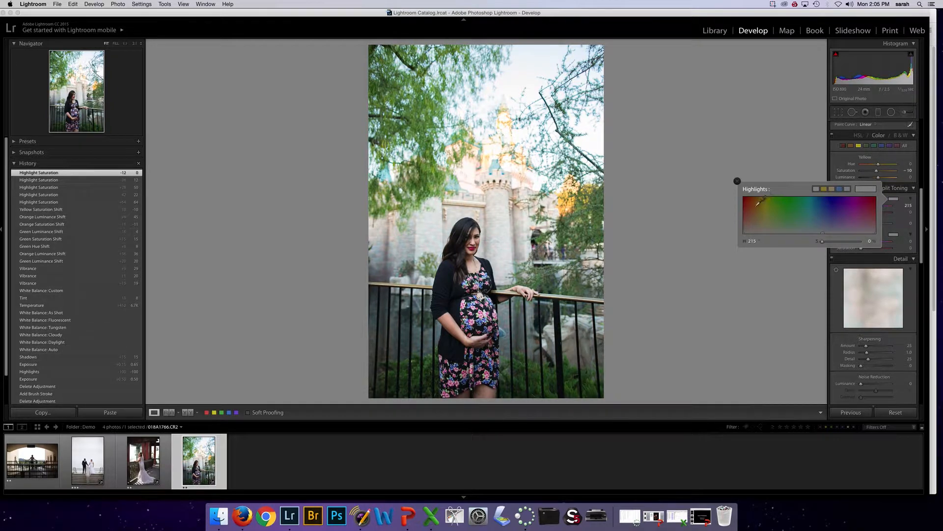
pyautogui.moveTo(758, 203); pyautogui.dragTo(861, 211)
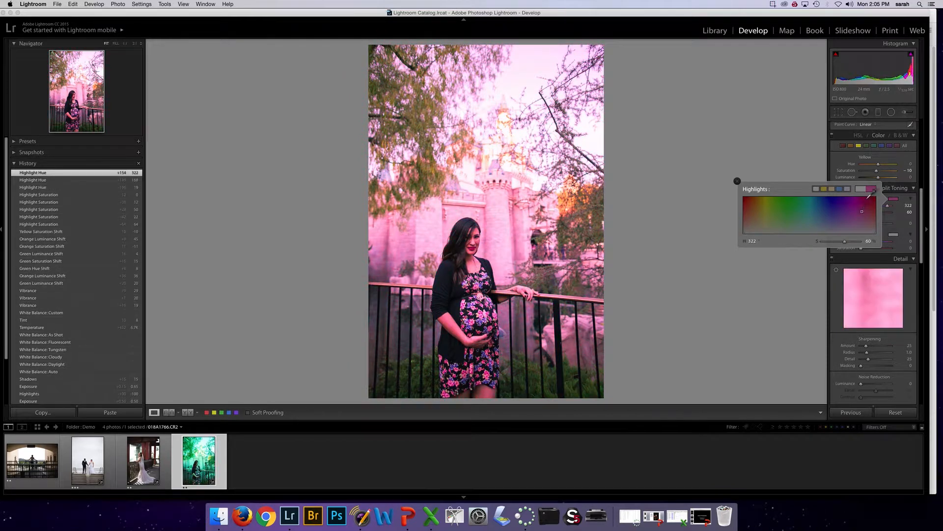
pyautogui.moveTo(866, 193); pyautogui.dragTo(770, 214)
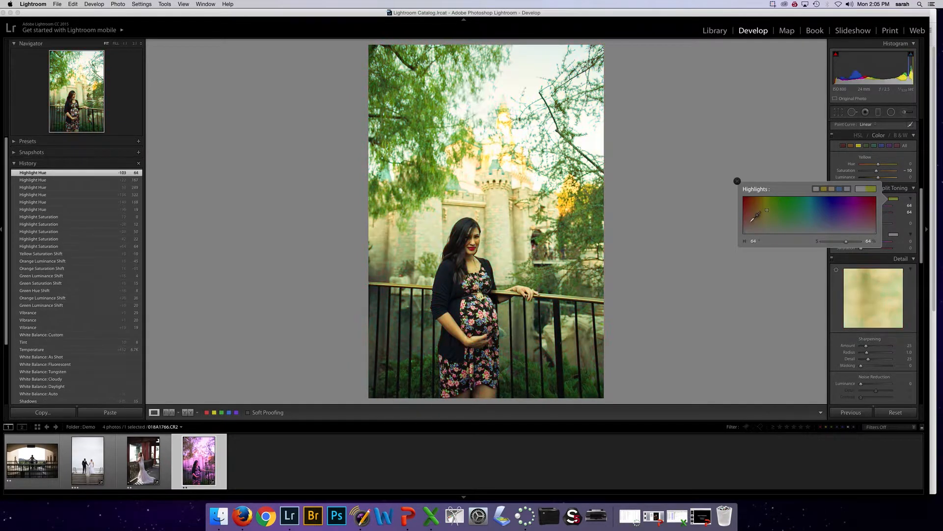
pyautogui.moveTo(767, 210); pyautogui.dragTo(808, 215)
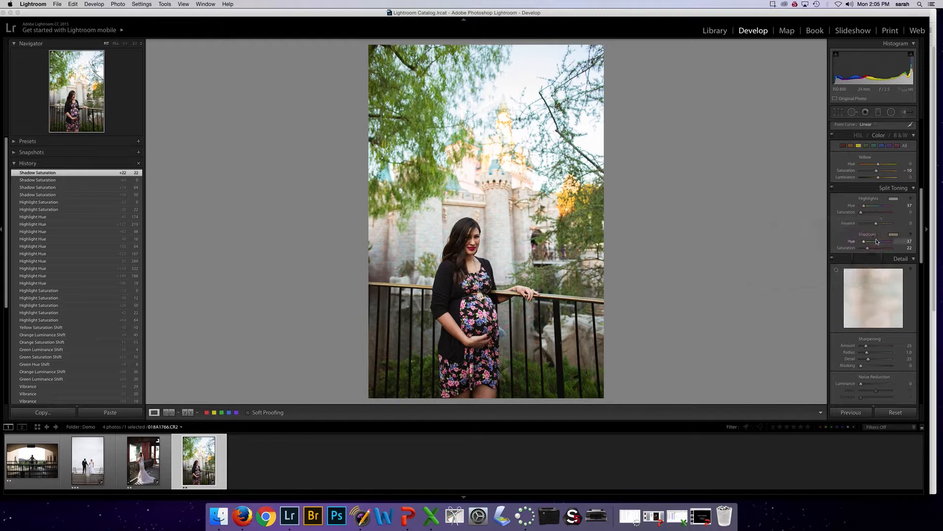
# - Adjust the shadow split-toning slider toward hue 37, saturation 22
pyautogui.moveTo(879, 247); pyautogui.dragTo(862, 248)
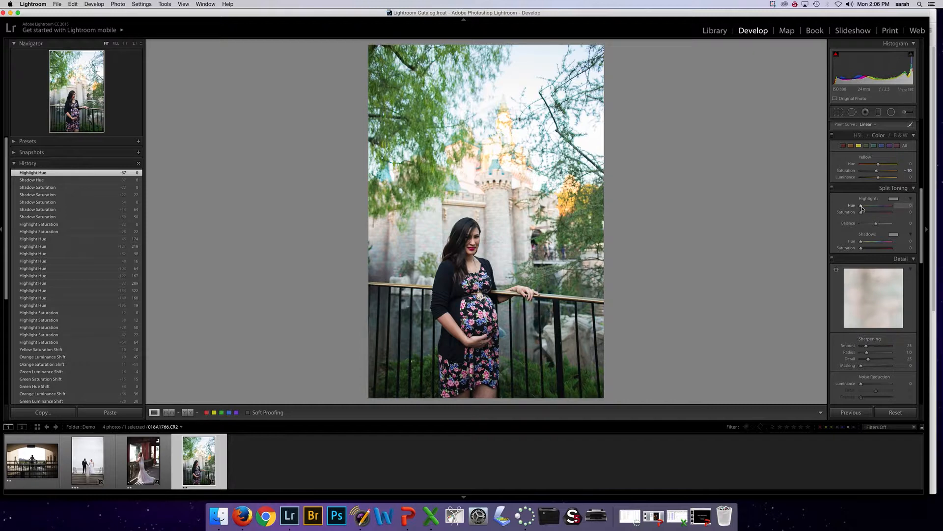
# - Set Highlights Hue to 43, preview Saturation at 100, then settle on 17
pyautogui.moveTo(861, 206); pyautogui.dragTo(865, 206)
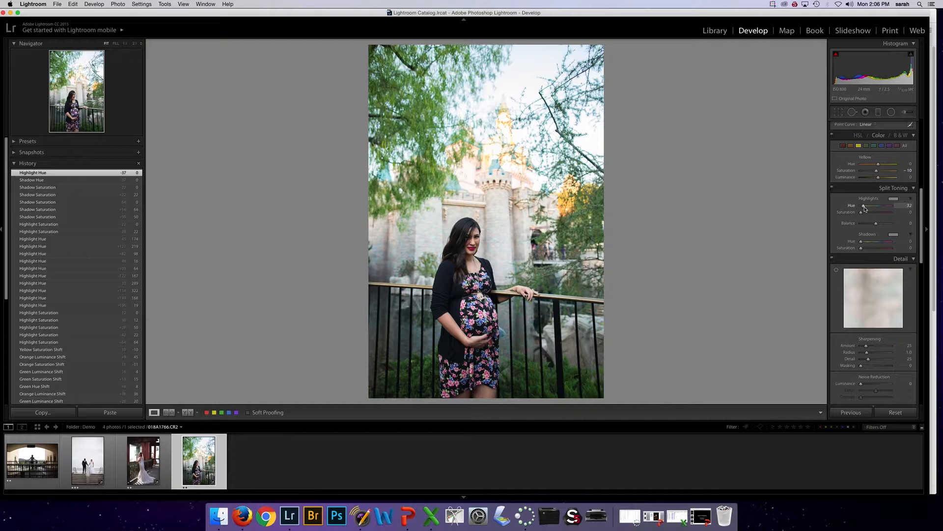
pyautogui.moveTo(865, 206); pyautogui.dragTo(873, 206)
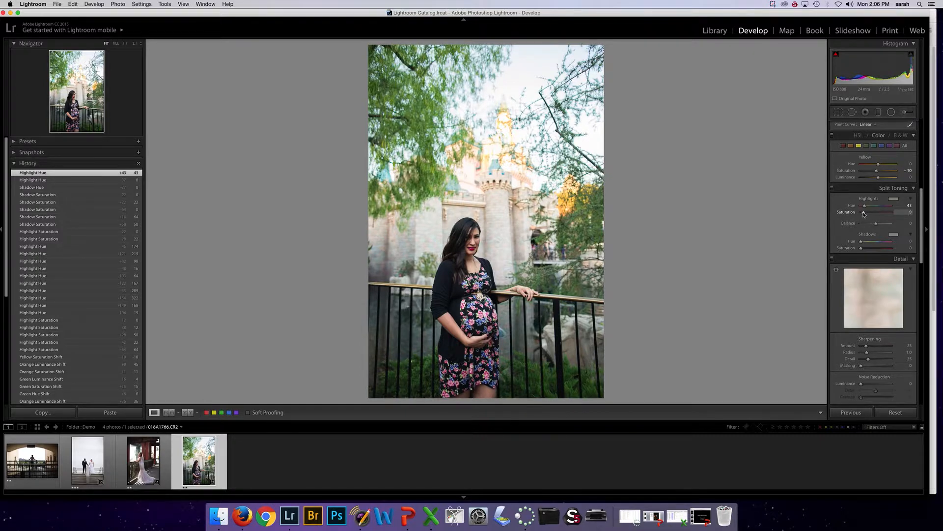
pyautogui.moveTo(861, 211); pyautogui.dragTo(896, 212)
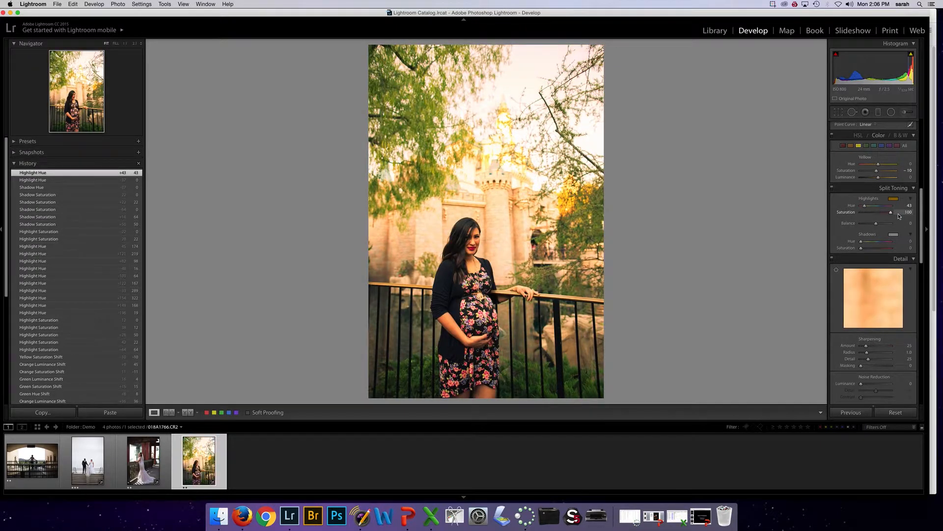
pyautogui.moveTo(894, 212); pyautogui.dragTo(865, 212)
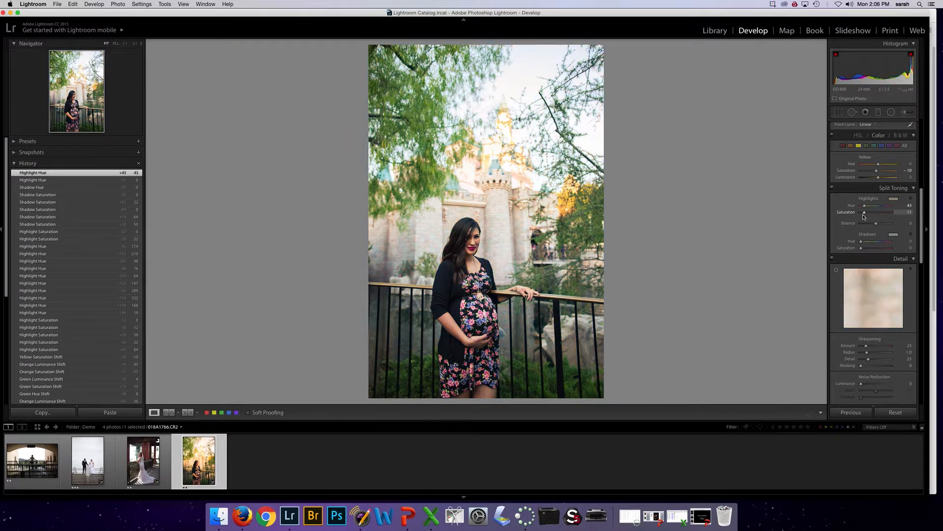
pyautogui.moveTo(865, 211); pyautogui.dragTo(872, 212)
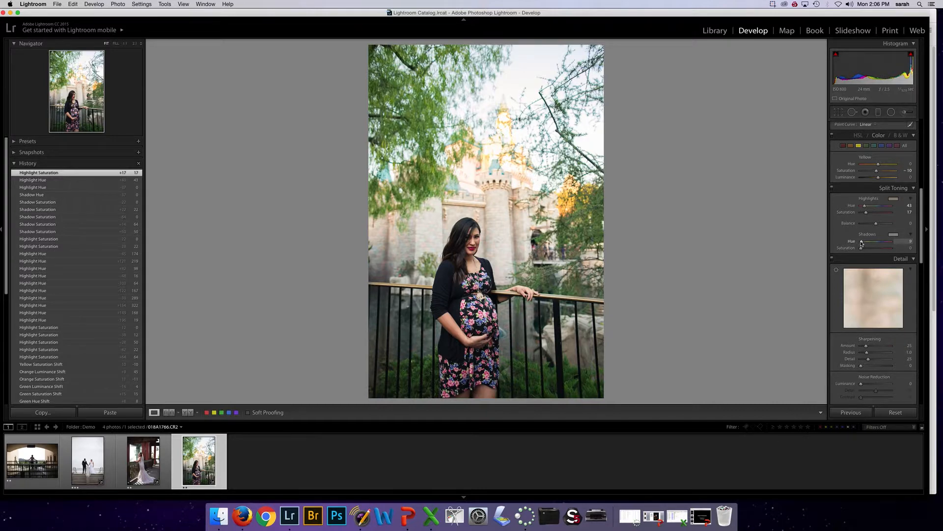
# - Set Shadows Hue to 34 and Shadows Saturation to 5
pyautogui.moveTo(862, 242); pyautogui.dragTo(881, 241)
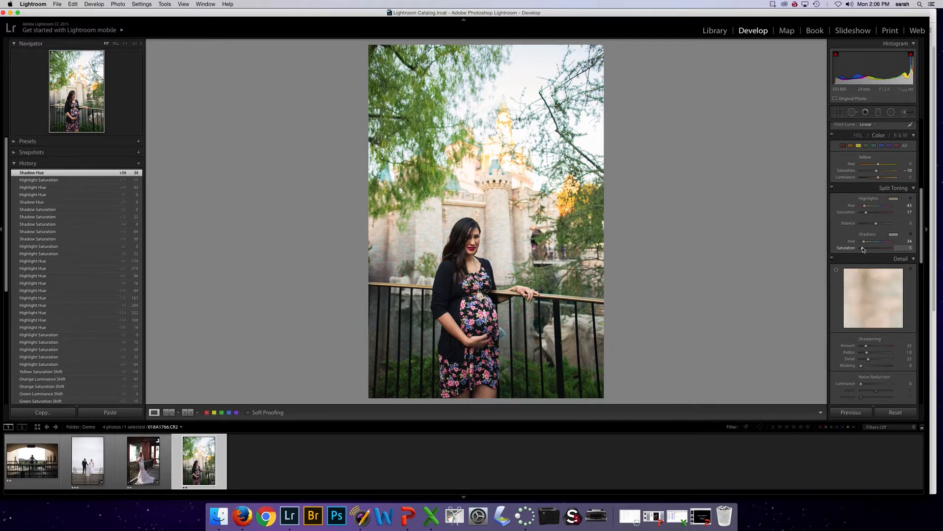
pyautogui.moveTo(897, 247); pyautogui.dragTo(878, 247)
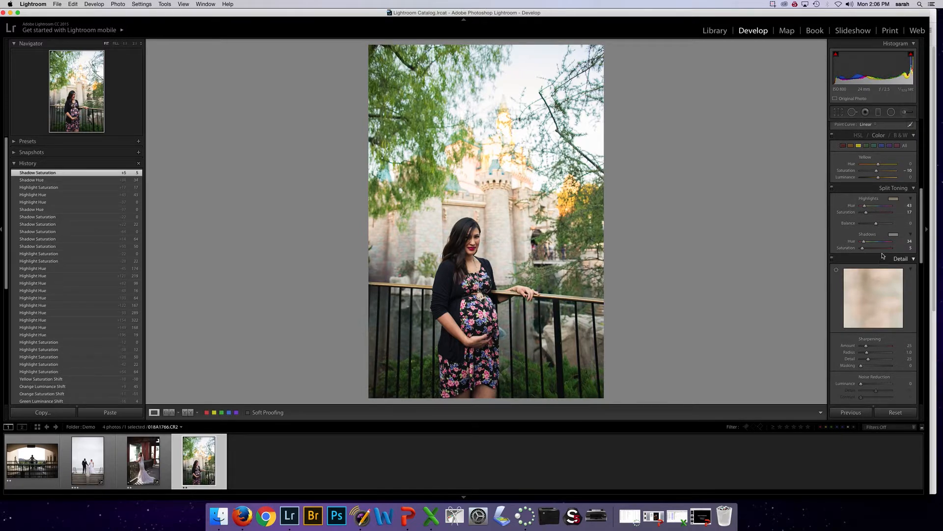